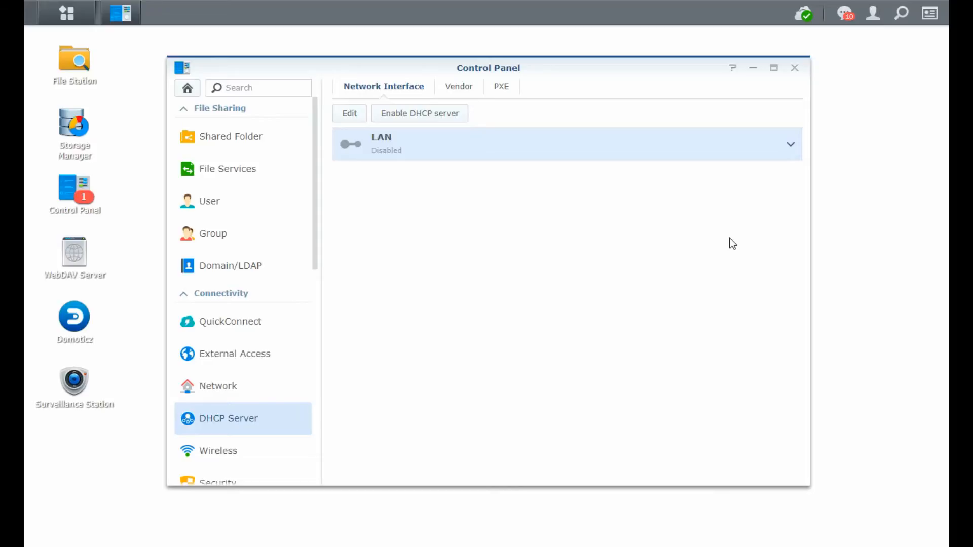
pyautogui.moveTo(74, 65)
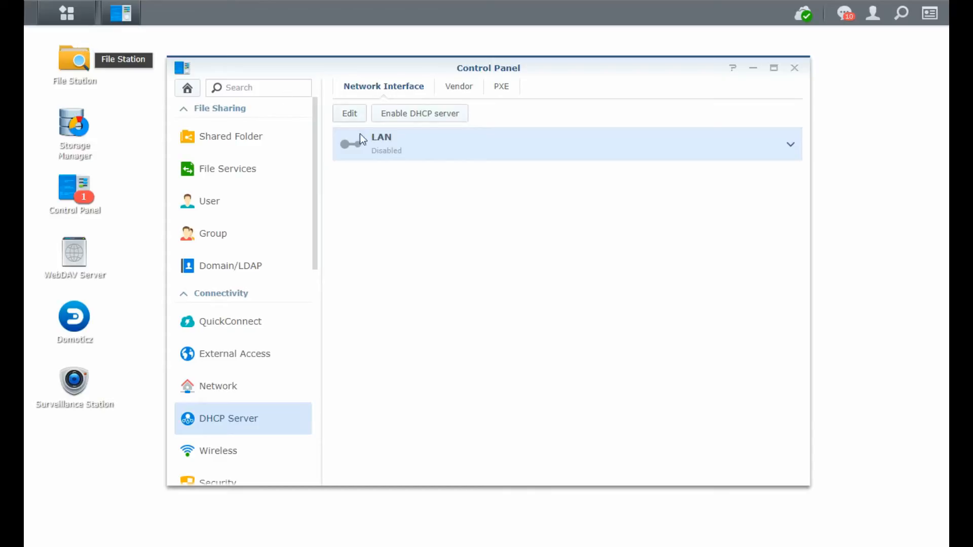
pyautogui.moveTo(276, 94)
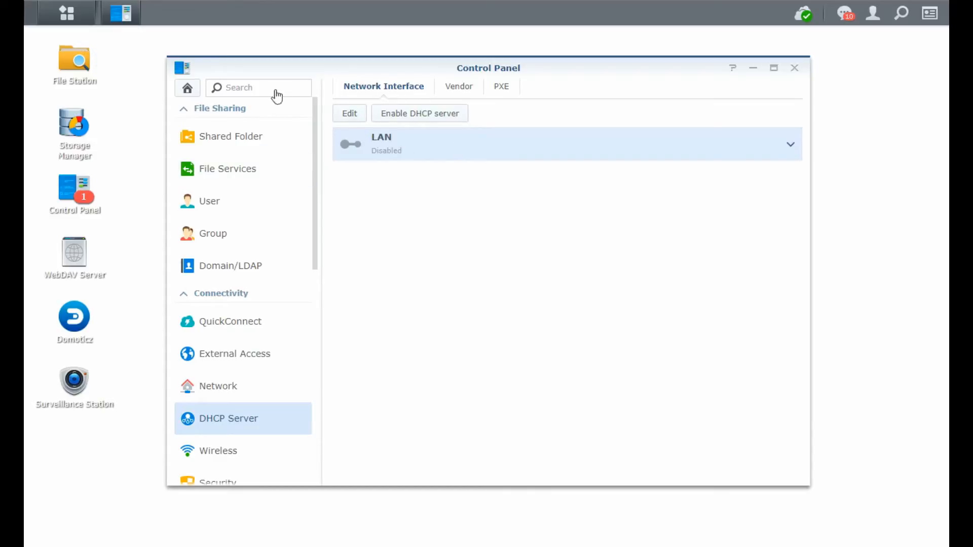
pyautogui.moveTo(67, 12)
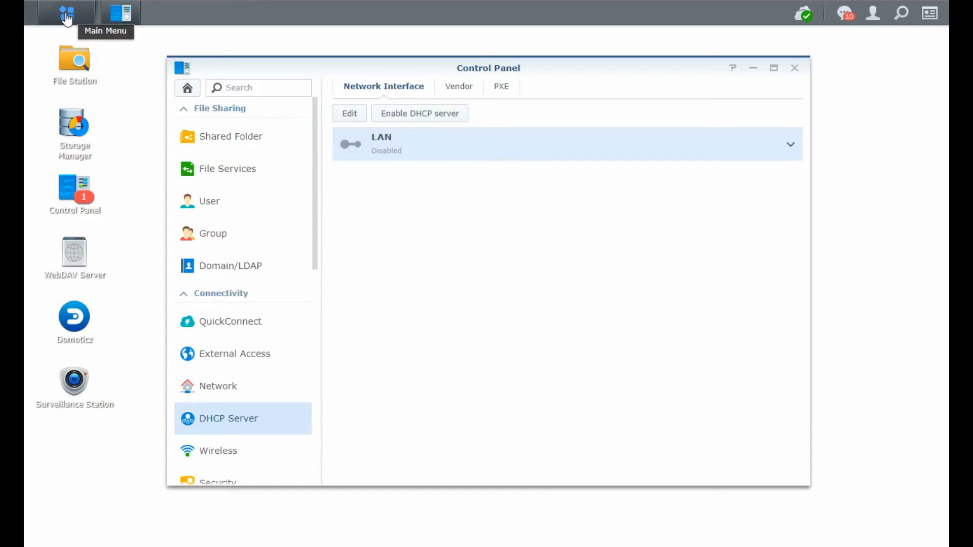
# Show the DSM main menu with the installed applications
pyautogui.click(66, 12)
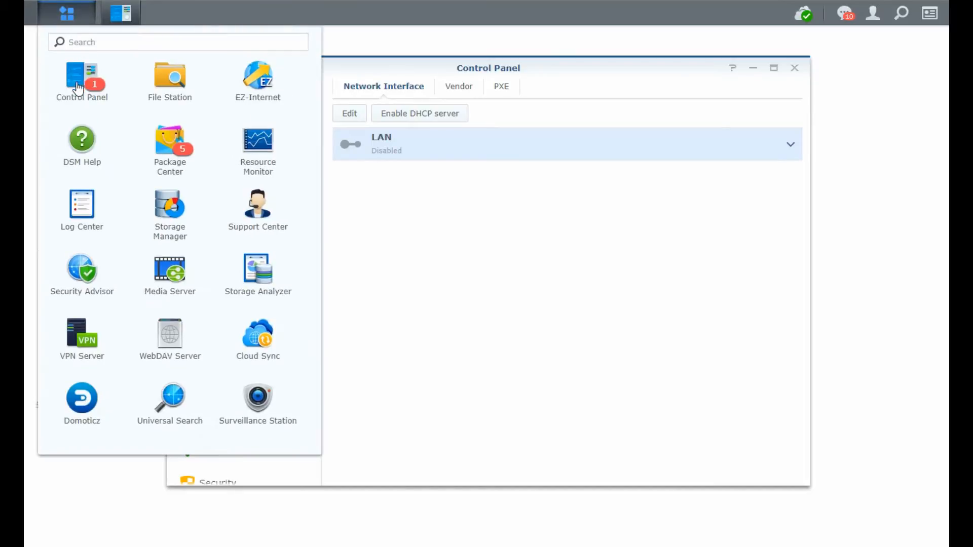
pyautogui.moveTo(587, 74)
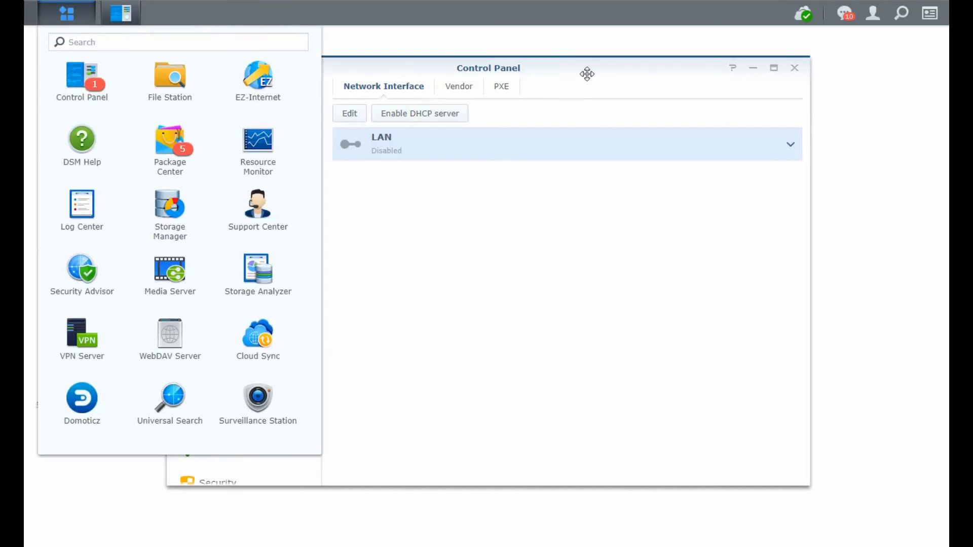
# Dismiss the main menu, returning to the DHCP Server page with LAN disabled
pyautogui.click(66, 13)
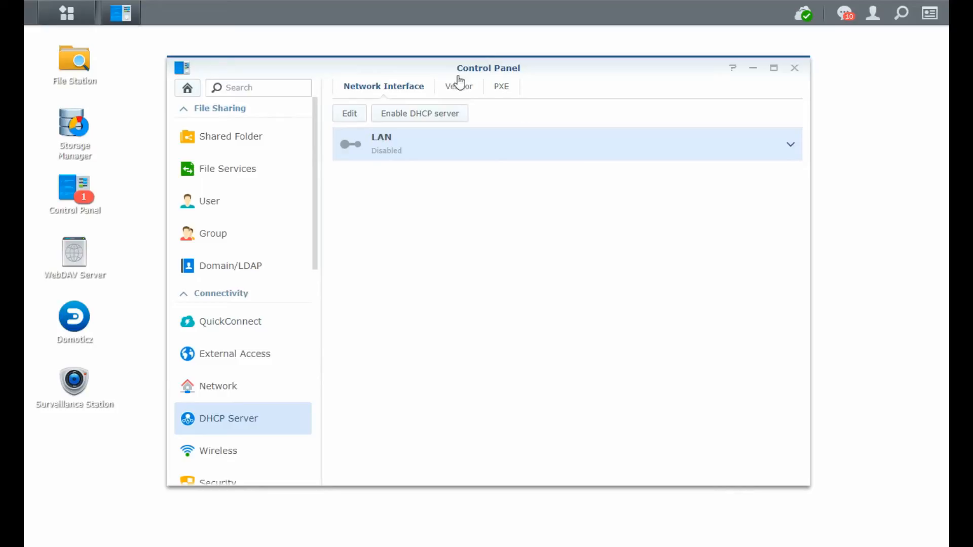
pyautogui.moveTo(228, 116)
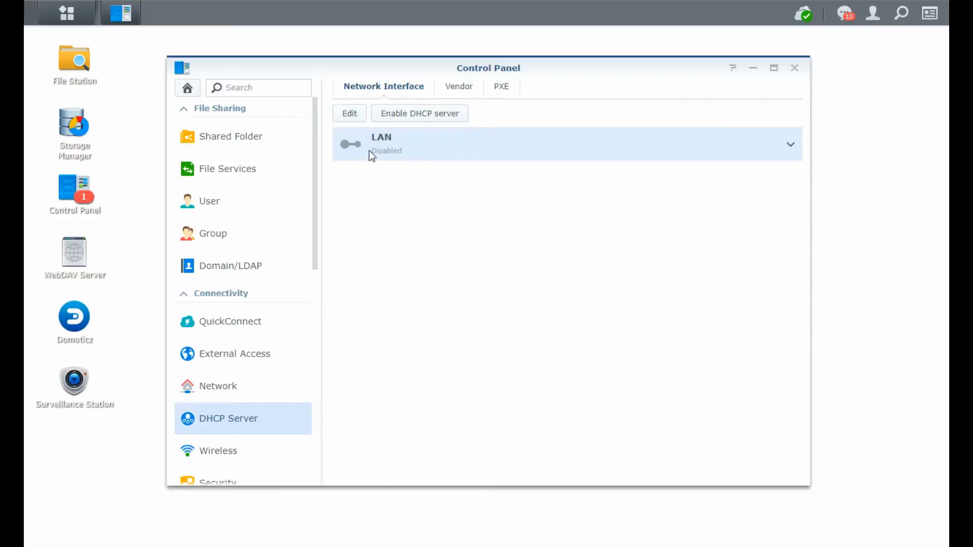
pyautogui.moveTo(380, 137)
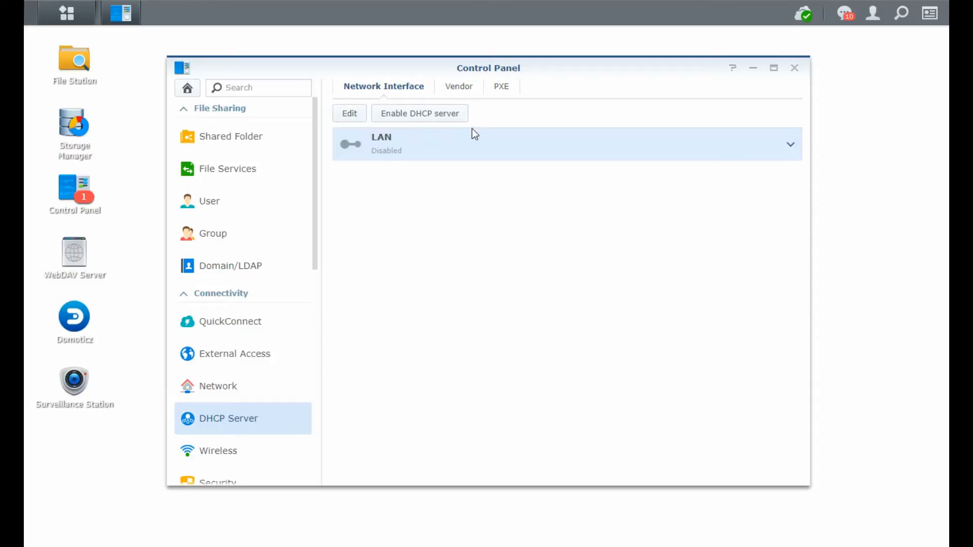
pyautogui.moveTo(462, 147)
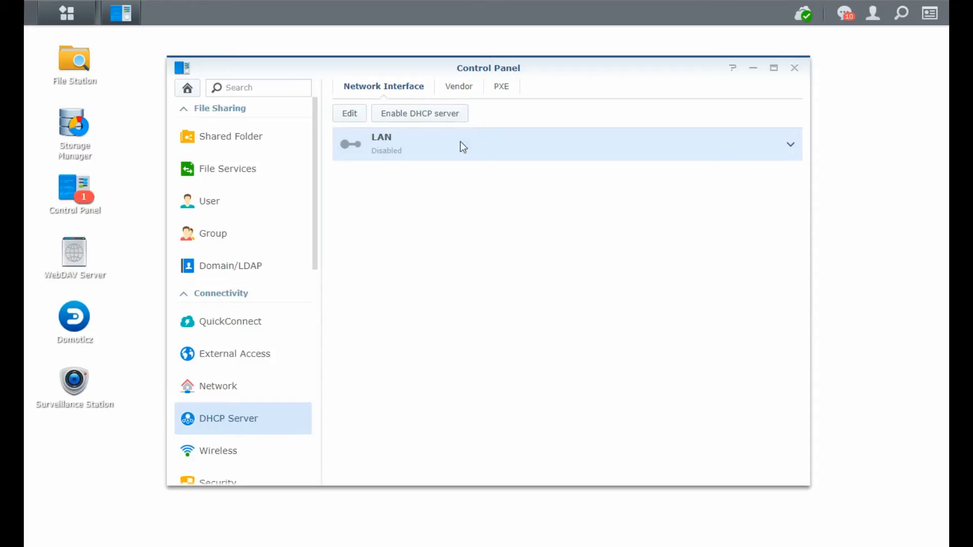
pyautogui.moveTo(433, 157)
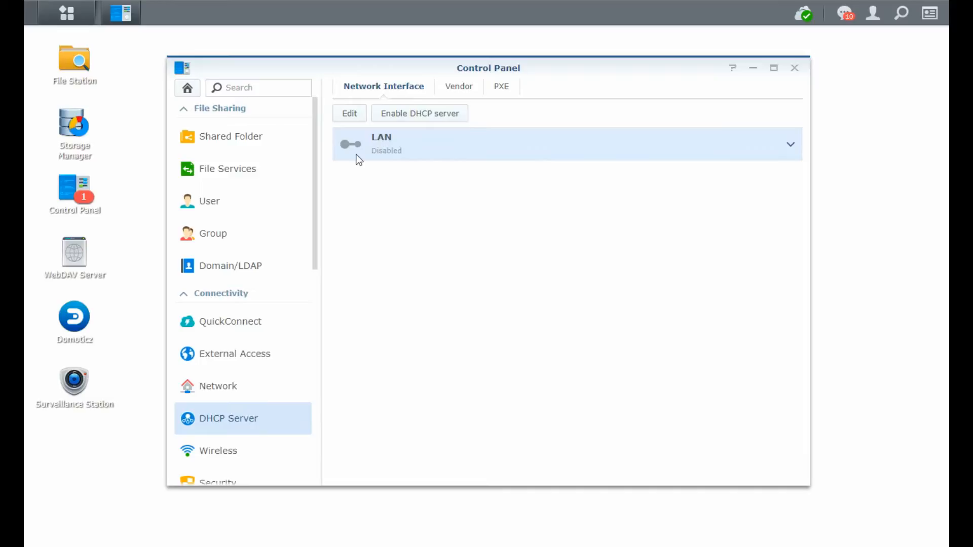
pyautogui.moveTo(420, 118)
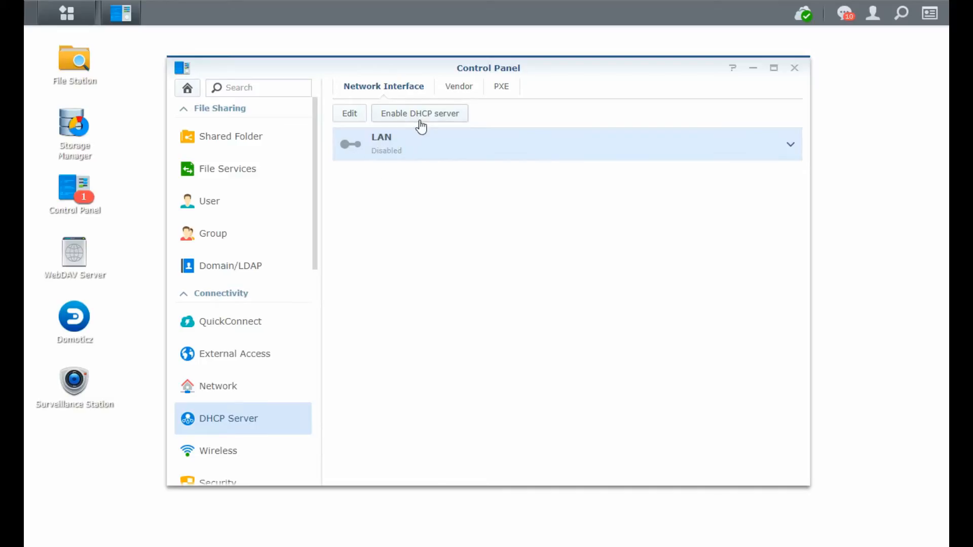
pyautogui.moveTo(390, 142)
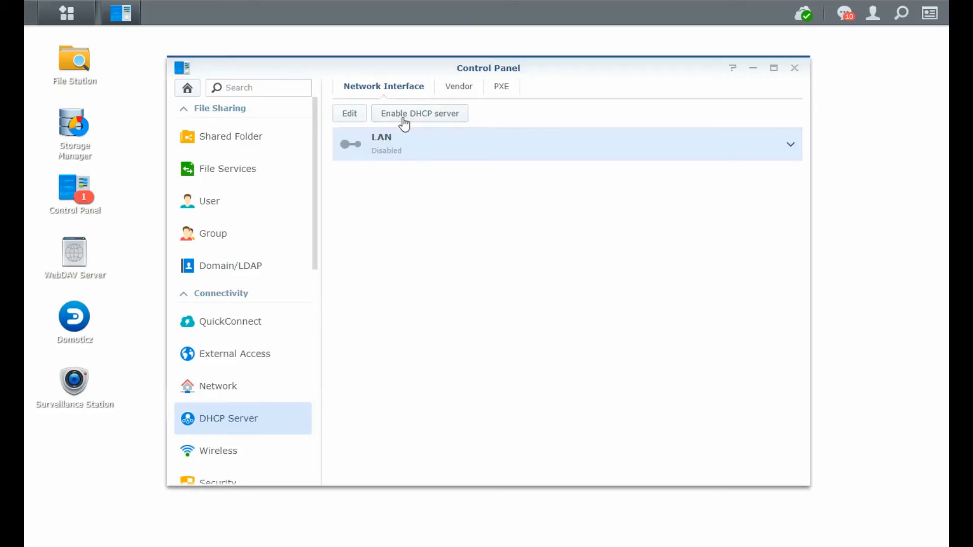
# Enable the DHCP server on the LAN interface
pyautogui.click(420, 113)
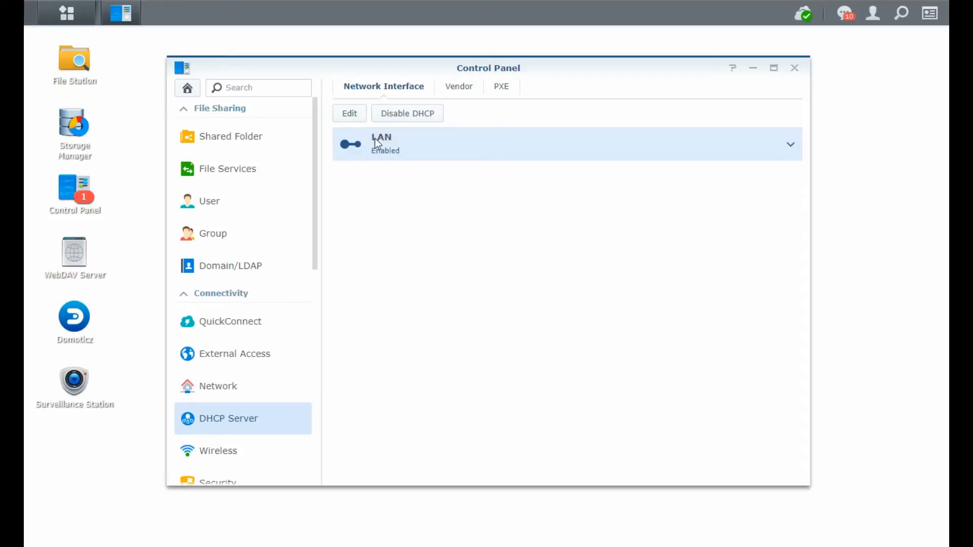
pyautogui.moveTo(396, 141)
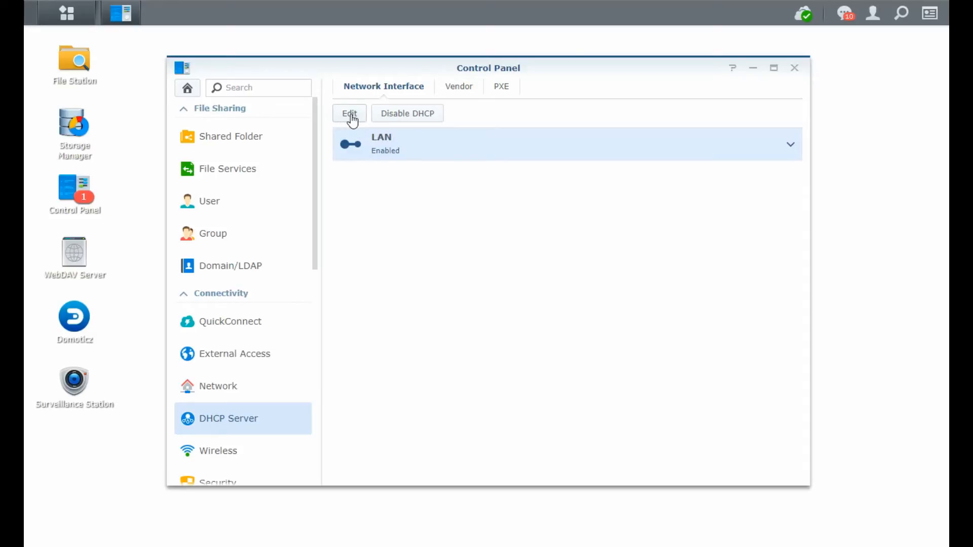
# Edit the LAN DHCP server settings (lease time, DNS, domain, subnet list)
pyautogui.click(349, 112)
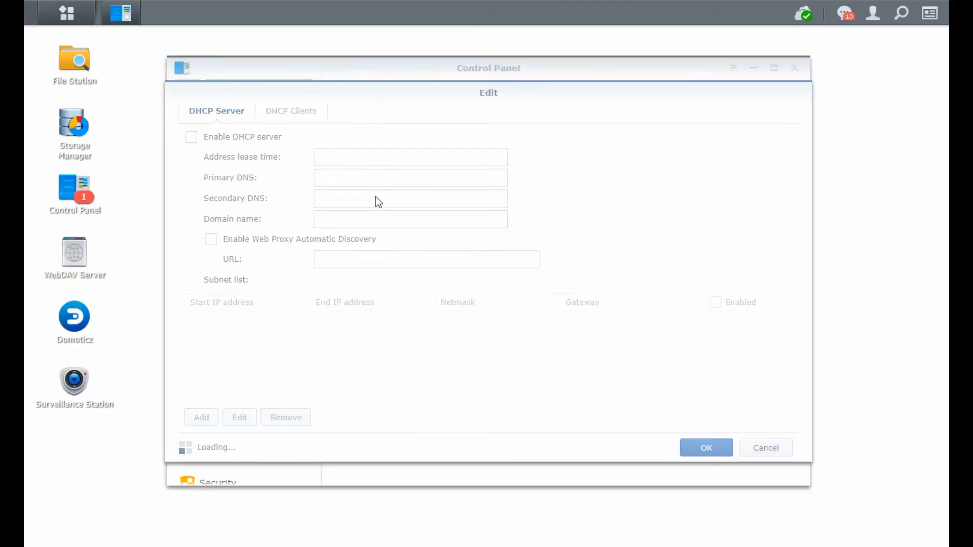
pyautogui.moveTo(335, 241)
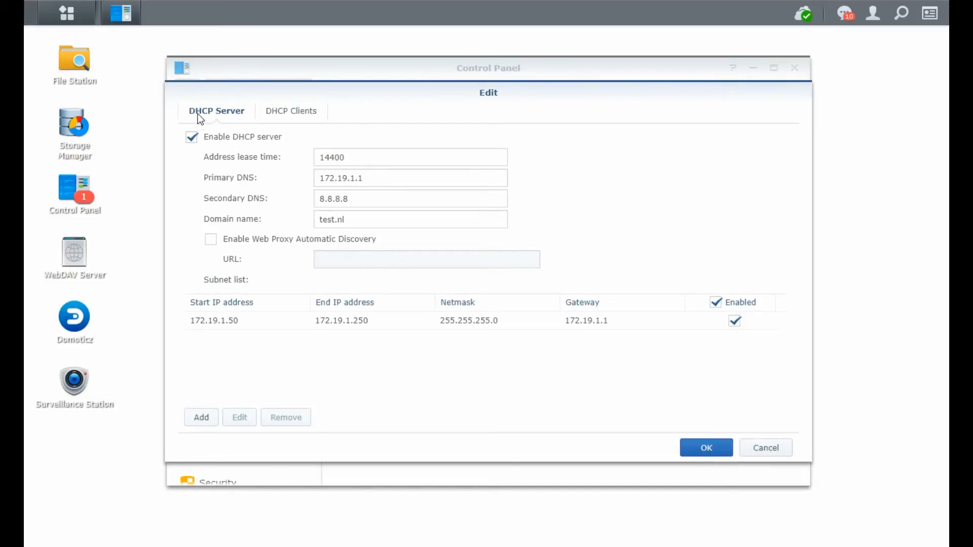
pyautogui.moveTo(441, 492)
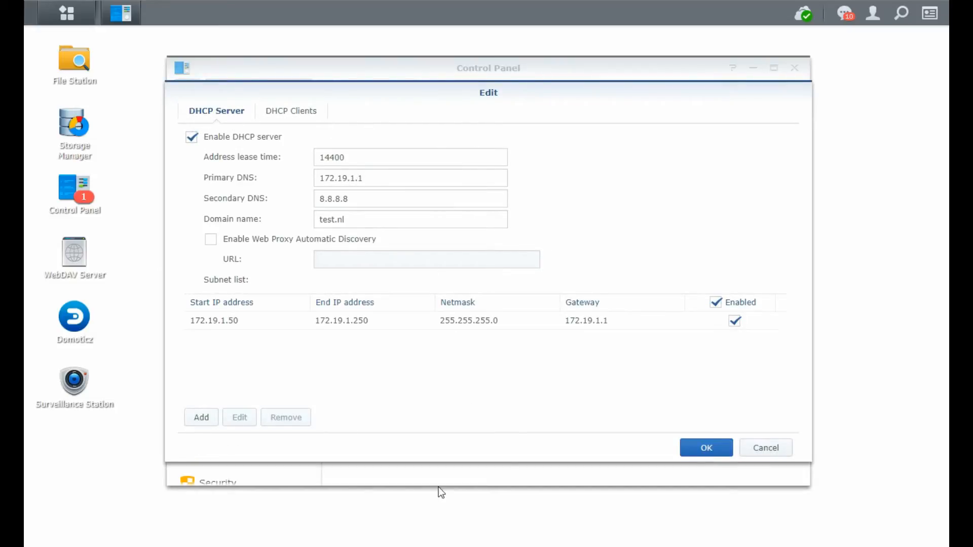
pyautogui.moveTo(443, 377)
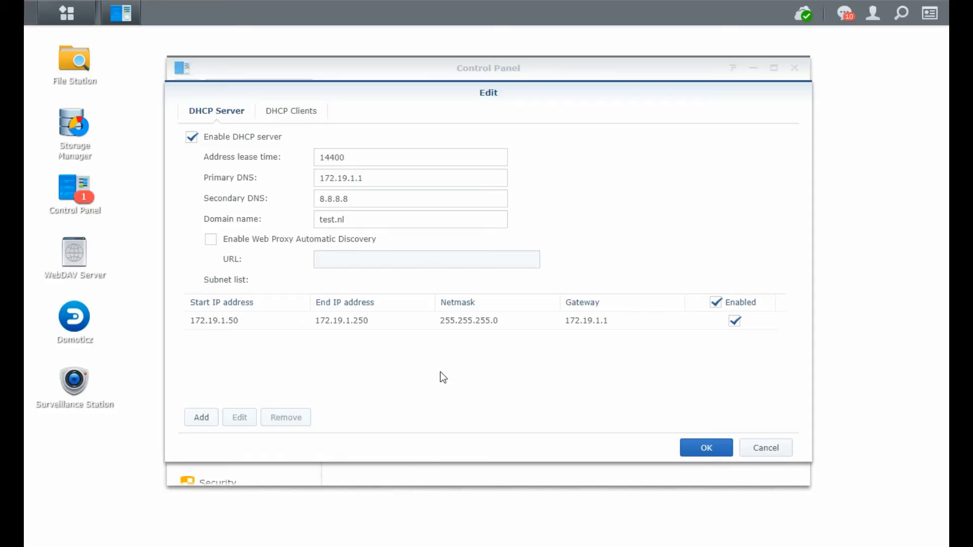
pyautogui.moveTo(247, 167)
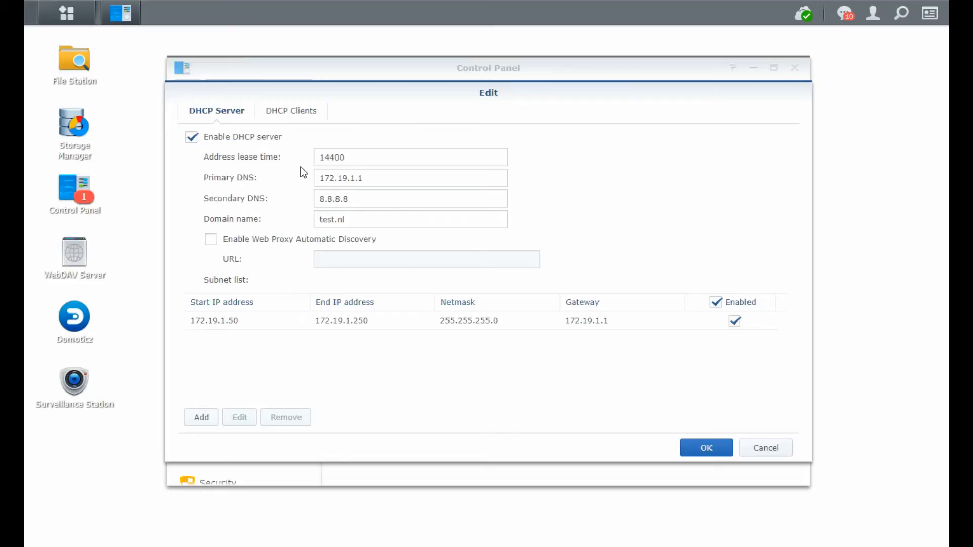
pyautogui.moveTo(328, 153)
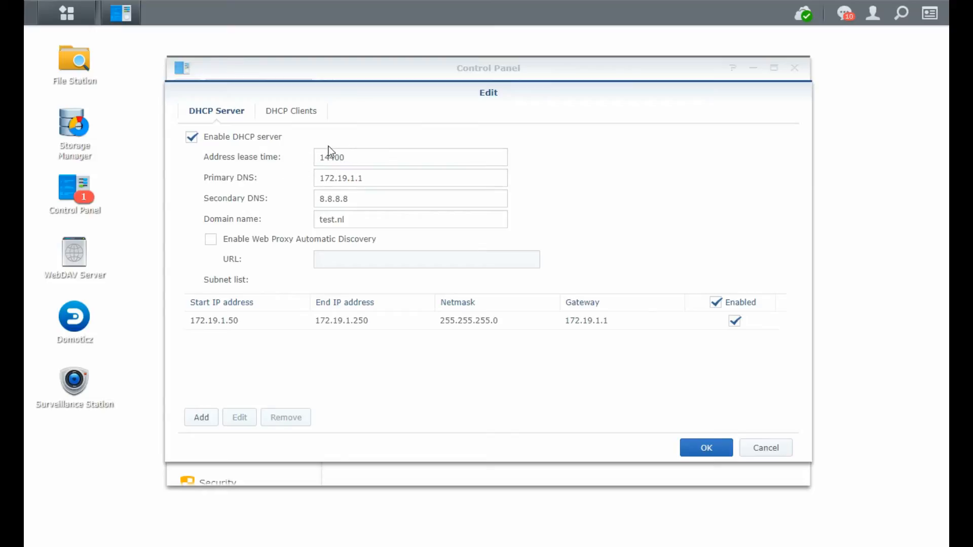
pyautogui.moveTo(309, 152)
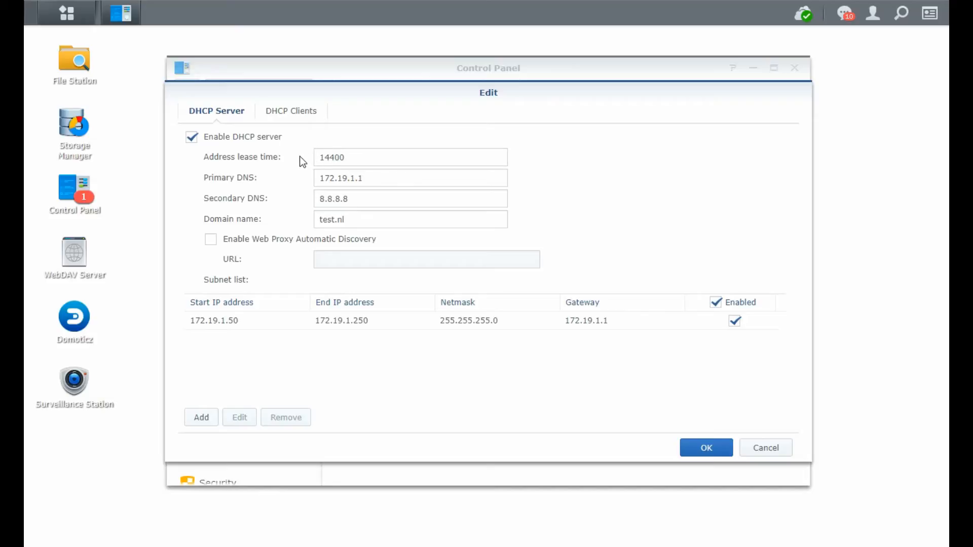
pyautogui.click(248, 322)
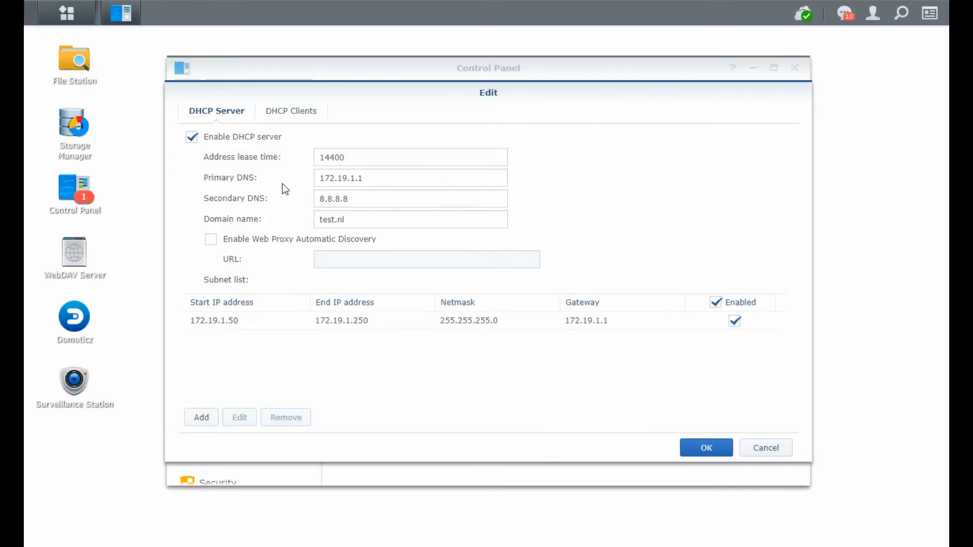
pyautogui.moveTo(242, 185)
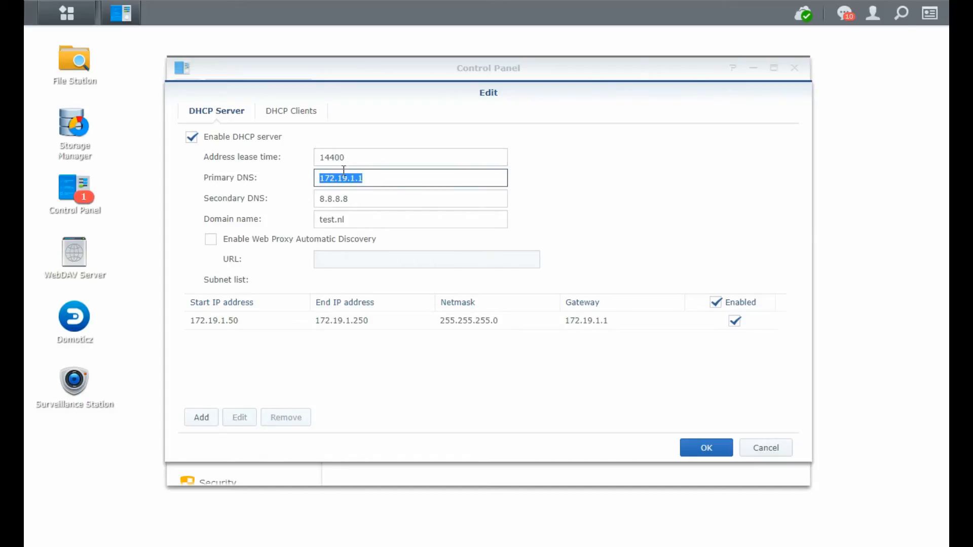
pyautogui.moveTo(237, 214)
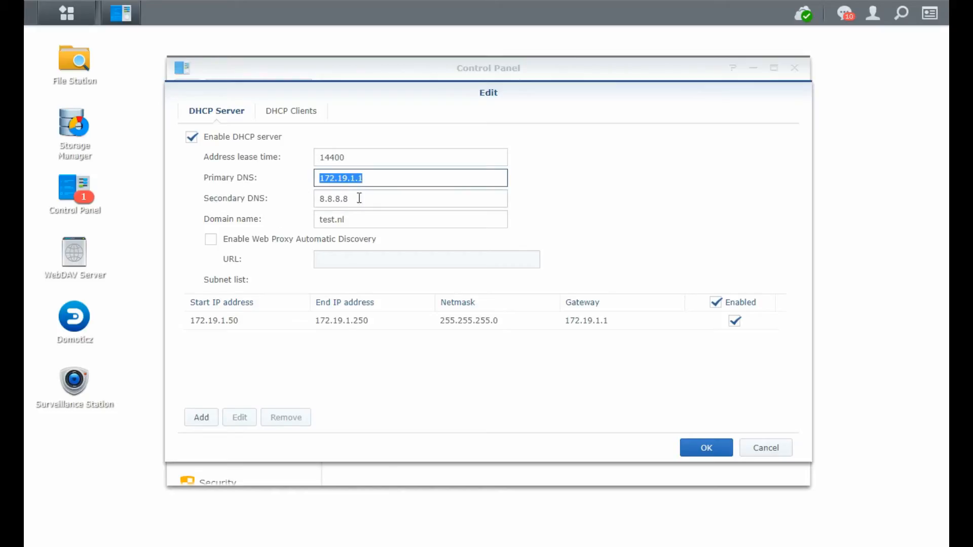
pyautogui.moveTo(362, 201)
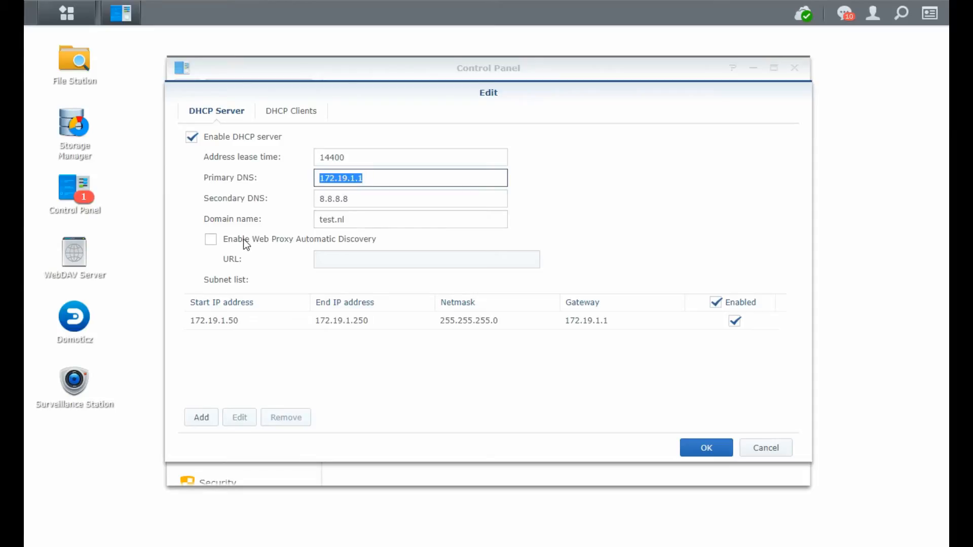
pyautogui.moveTo(224, 241)
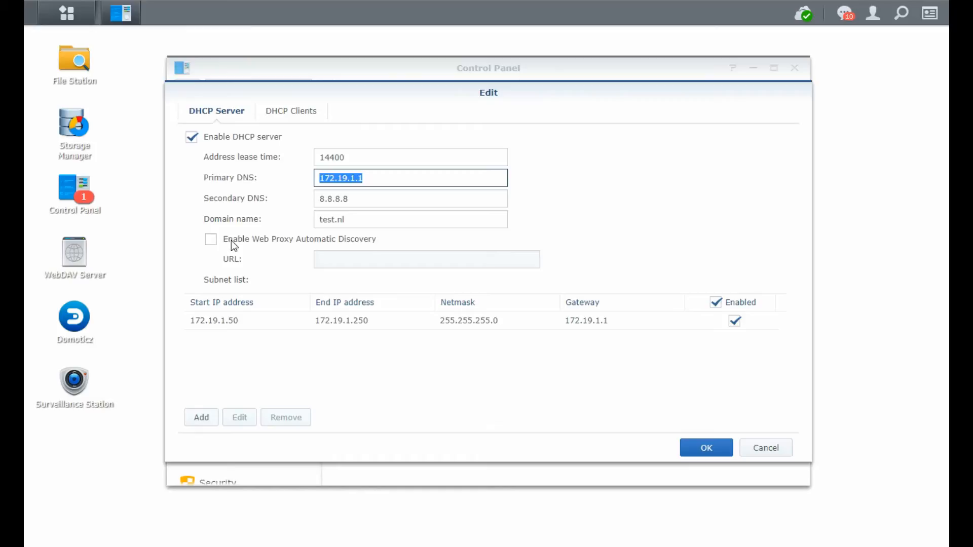
pyautogui.click(214, 321)
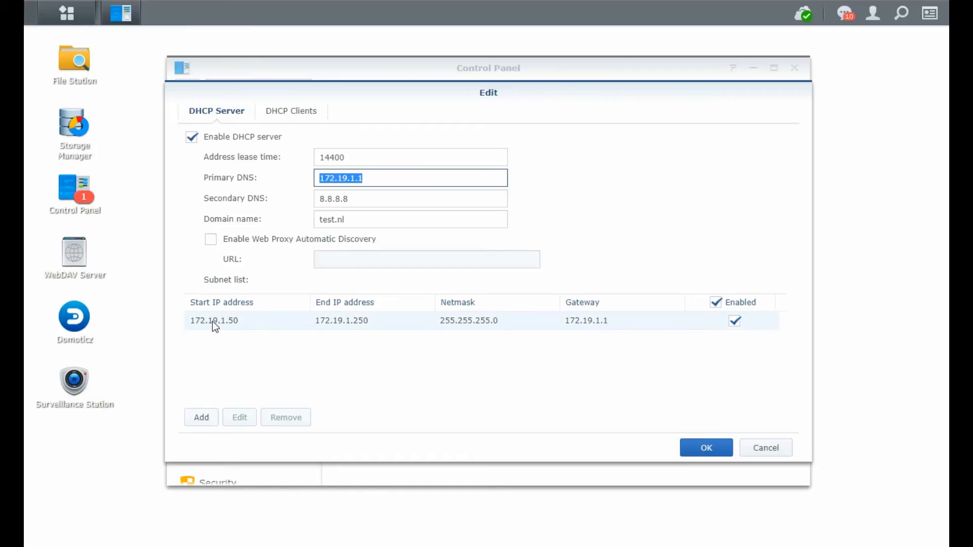
pyautogui.moveTo(219, 324)
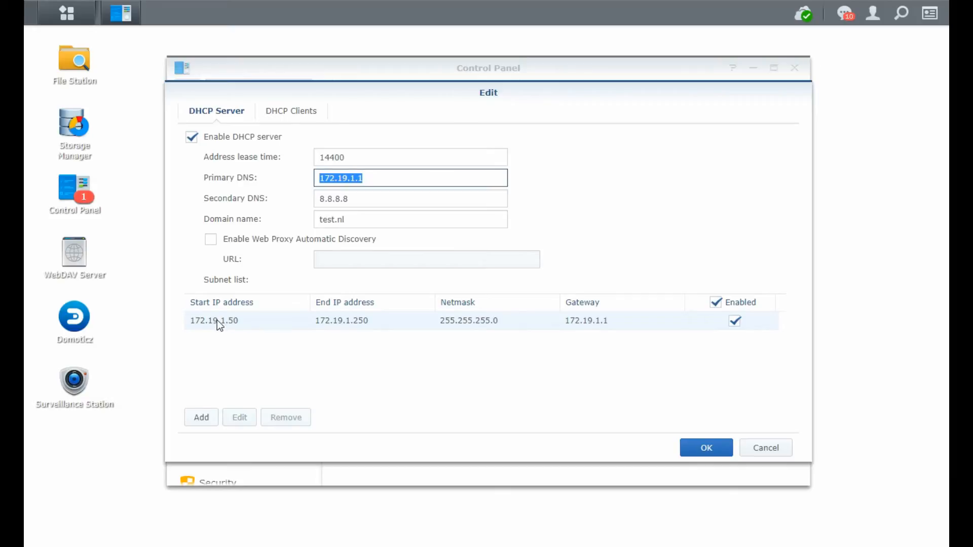
pyautogui.moveTo(225, 328)
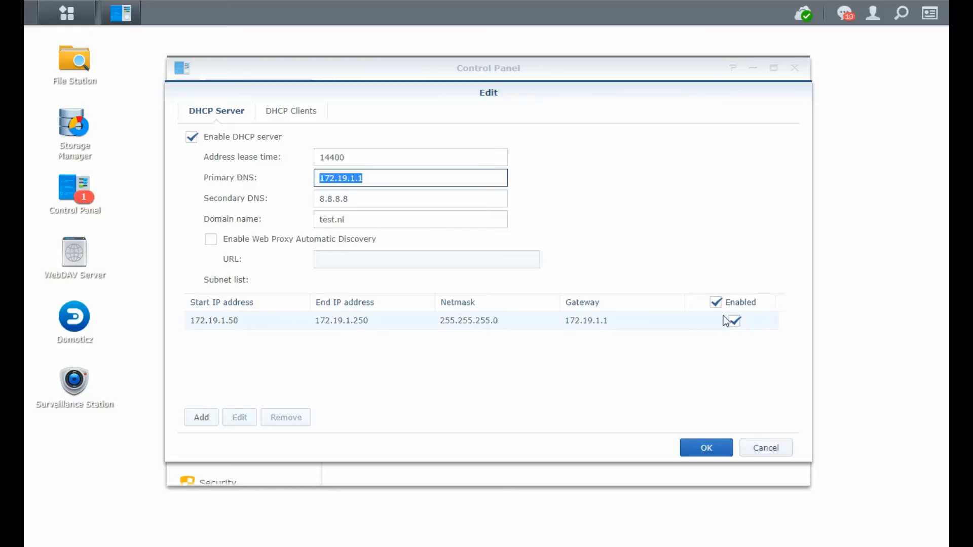
pyautogui.moveTo(214, 333)
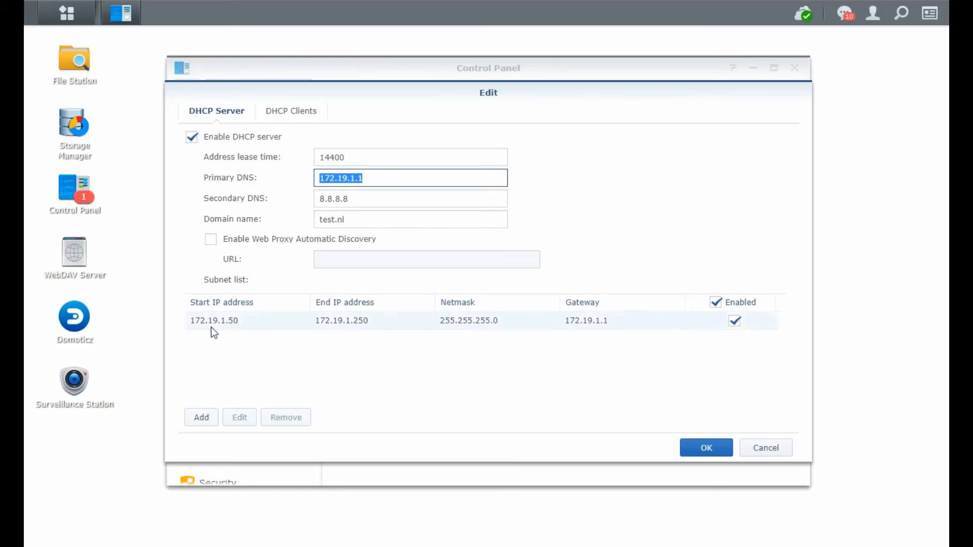
pyautogui.click(201, 416)
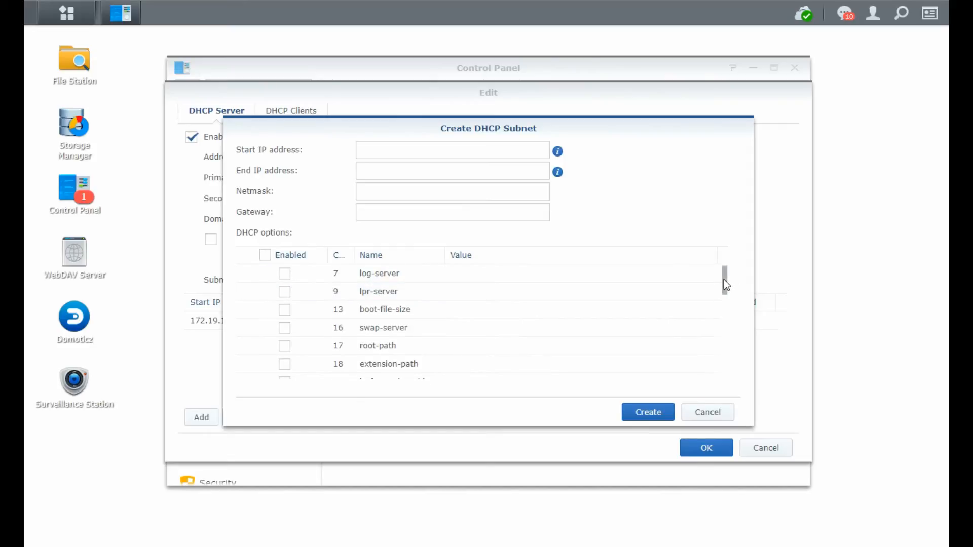
pyautogui.scroll(-3)
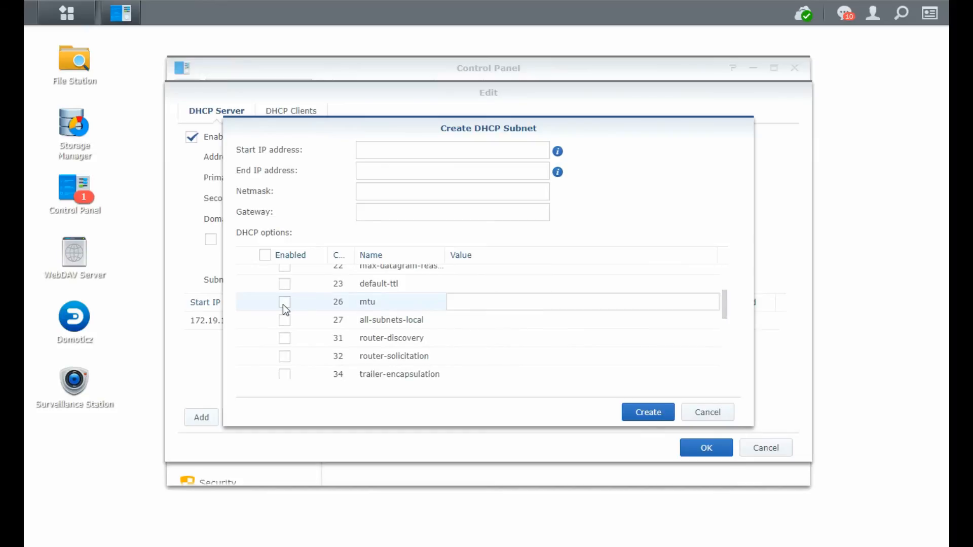
pyautogui.scroll(-3)
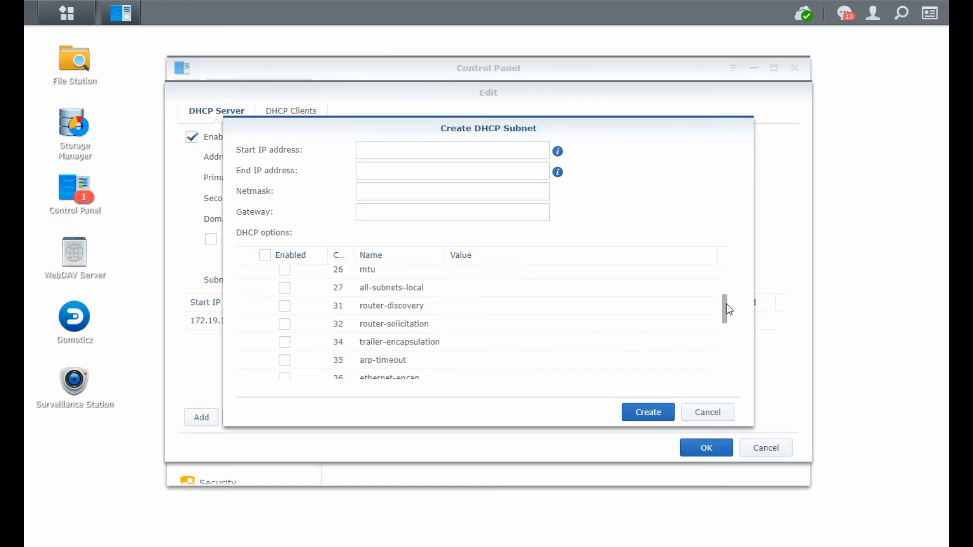
pyautogui.scroll(-3)
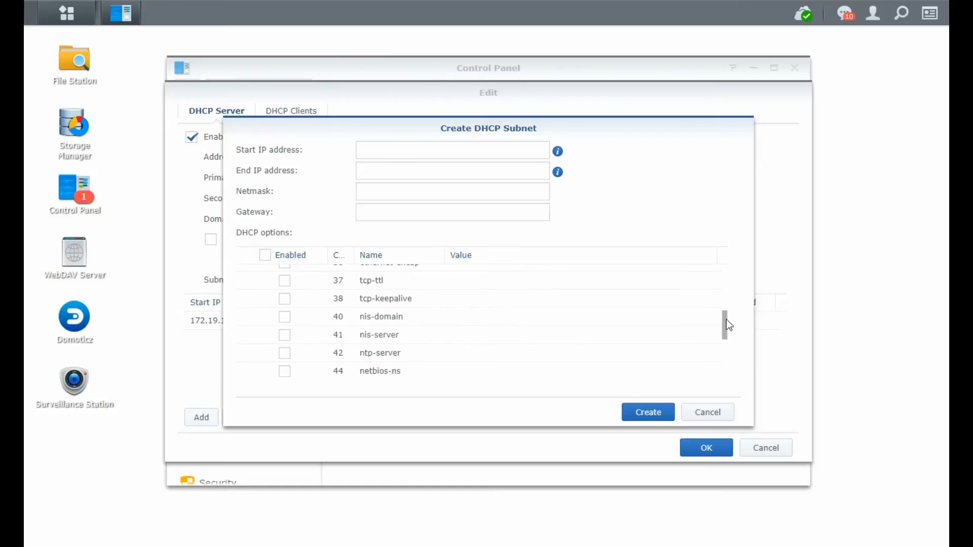
pyautogui.click(380, 348)
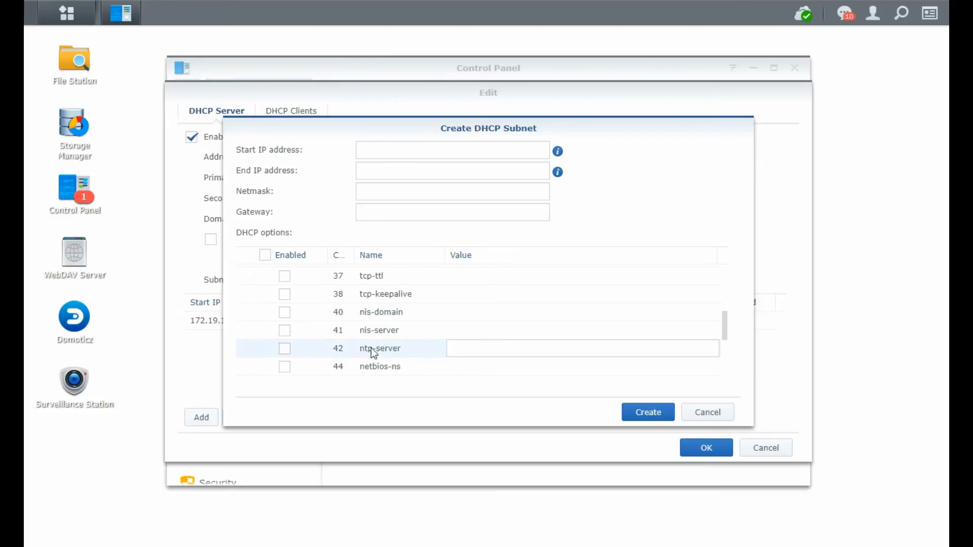
pyautogui.scroll(-3)
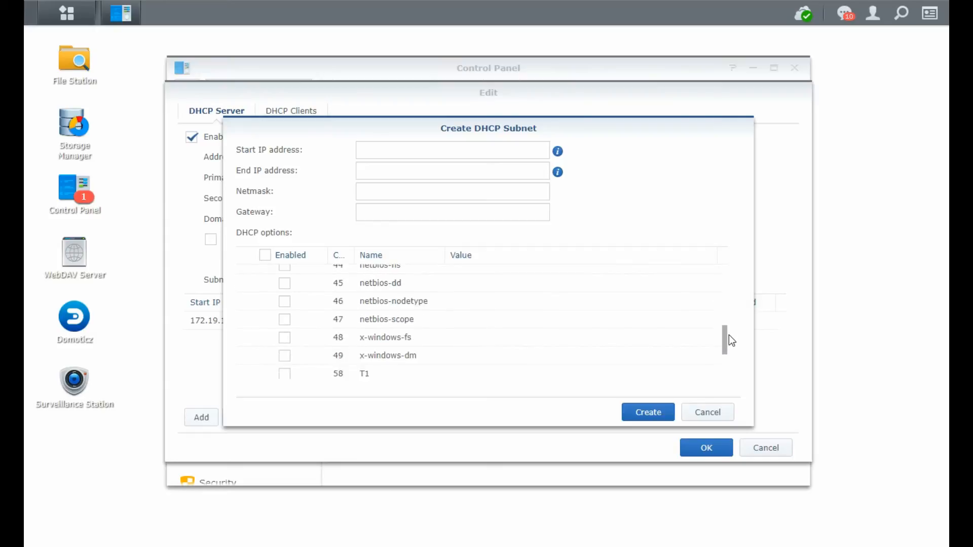
pyautogui.scroll(-3)
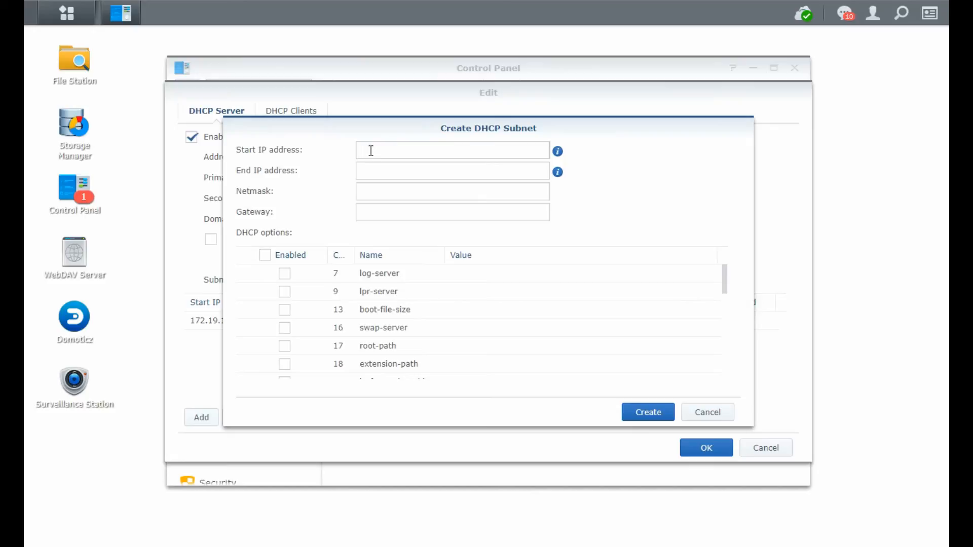
# Enter subnet range 172.19.1.25–172.19.1.35, netmask 255.255.255.0, gateway 172.19.1.1
pyautogui.write('172.19.1')
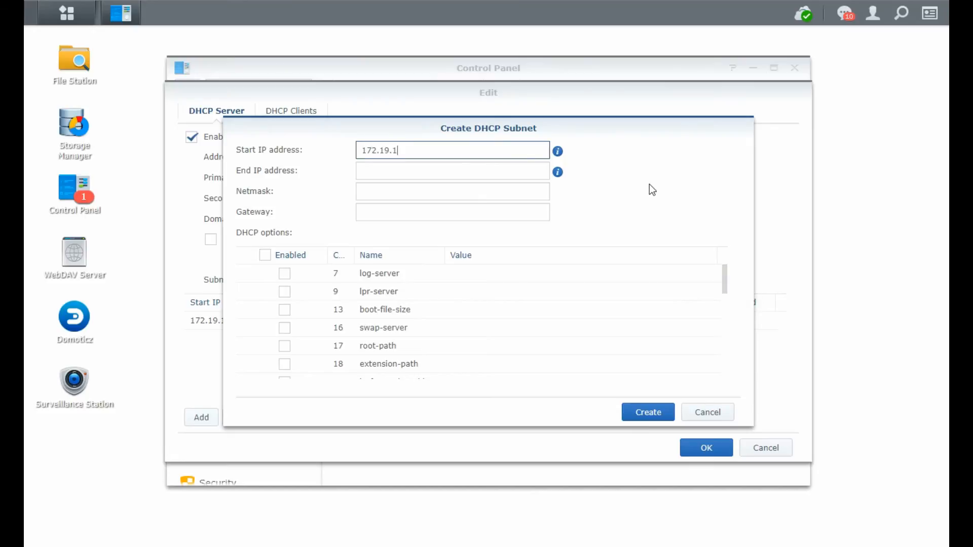
pyautogui.write('.')
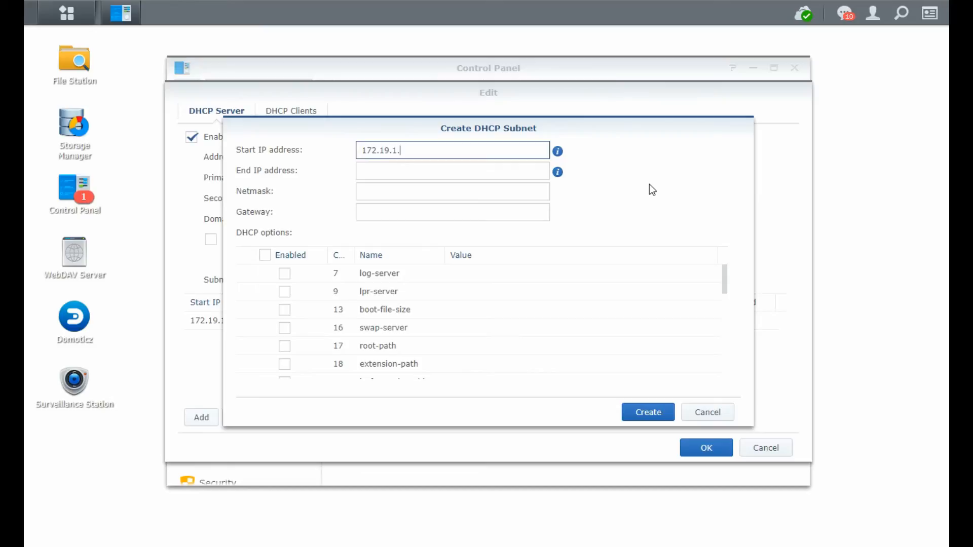
pyautogui.write('25')
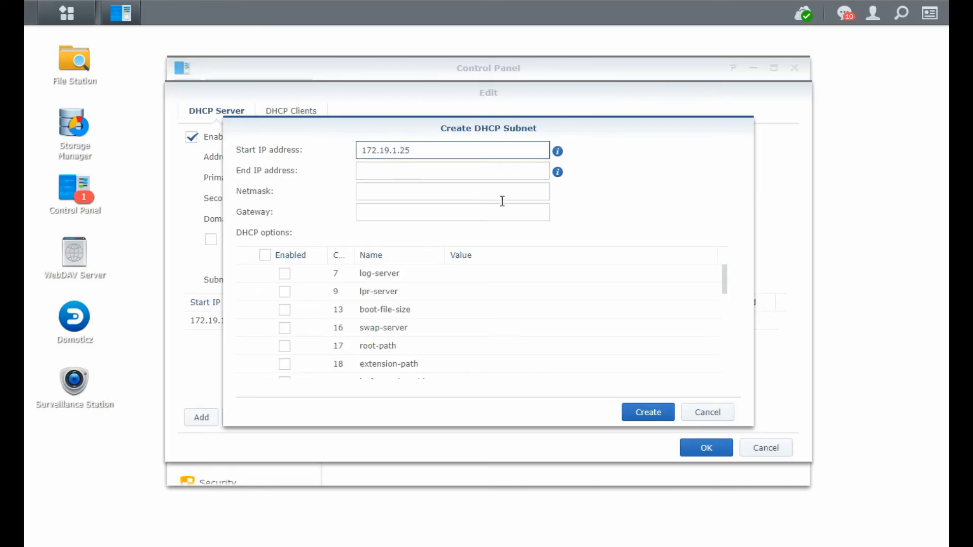
pyautogui.write('172.19.1.35')
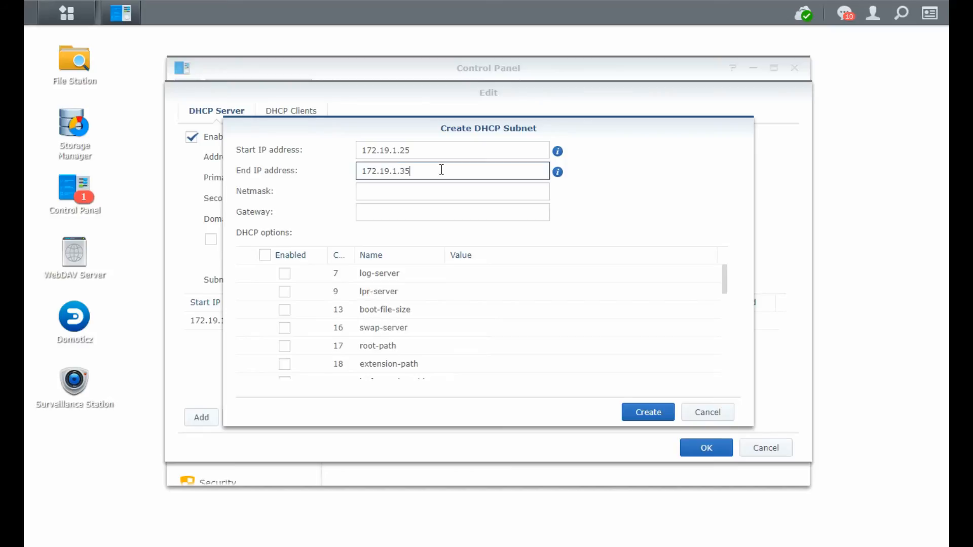
pyautogui.write('2')
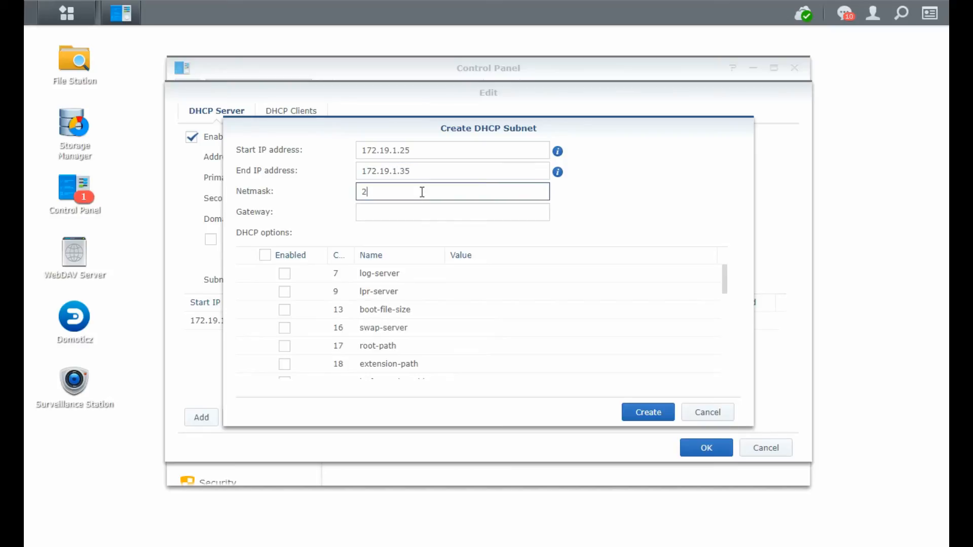
pyautogui.write('55.255.255.0')
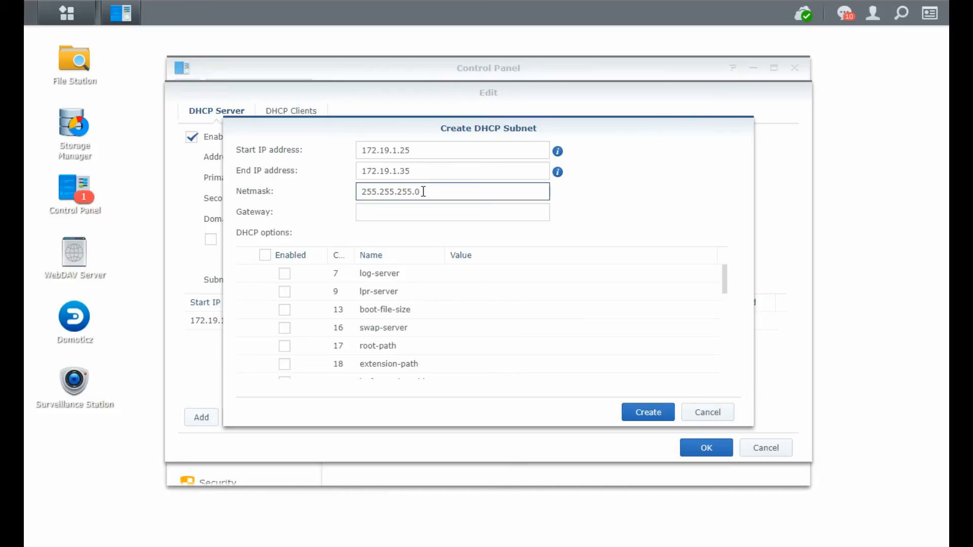
pyautogui.write('172.19.1.1')
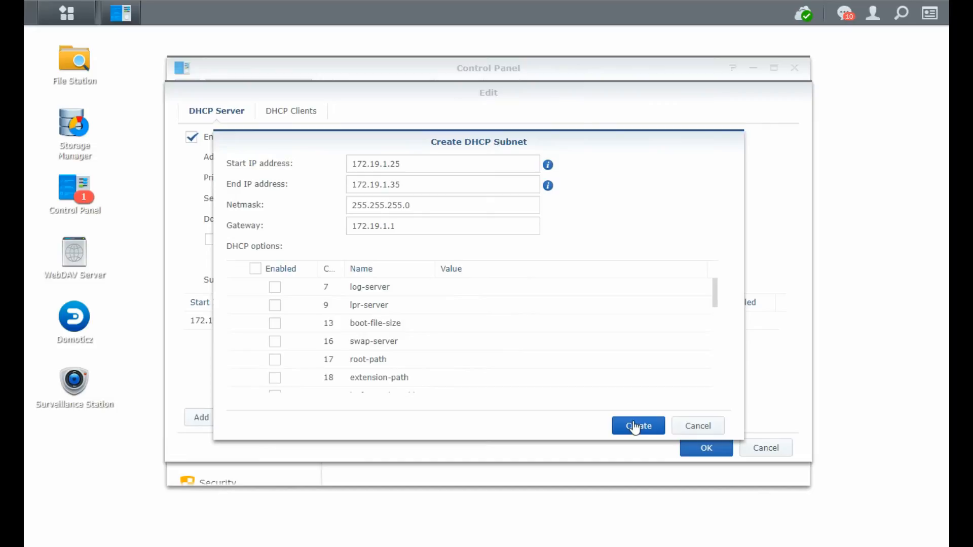
# Add the 172.19.1.25–172.19.1.35 range as a second LAN DHCP subnet
pyautogui.click(638, 426)
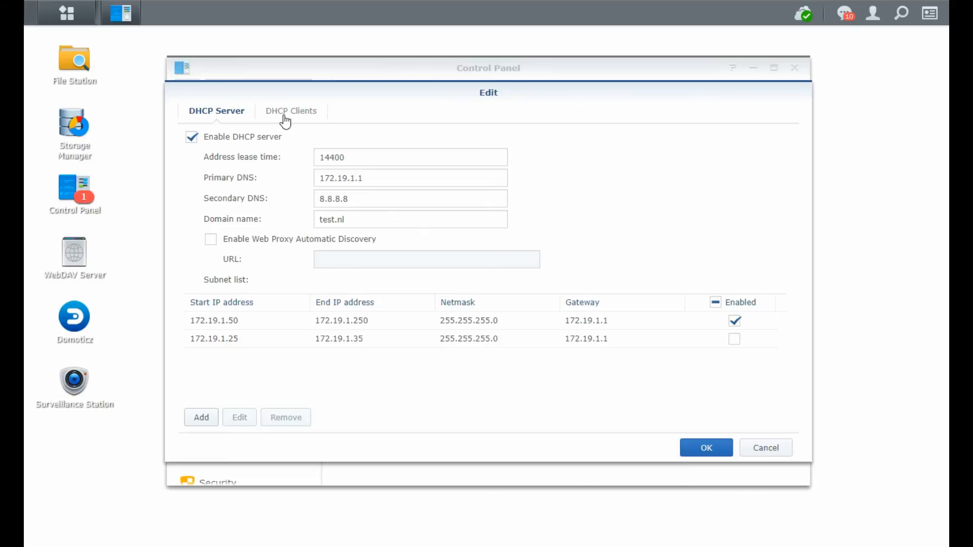
pyautogui.moveTo(577, 389)
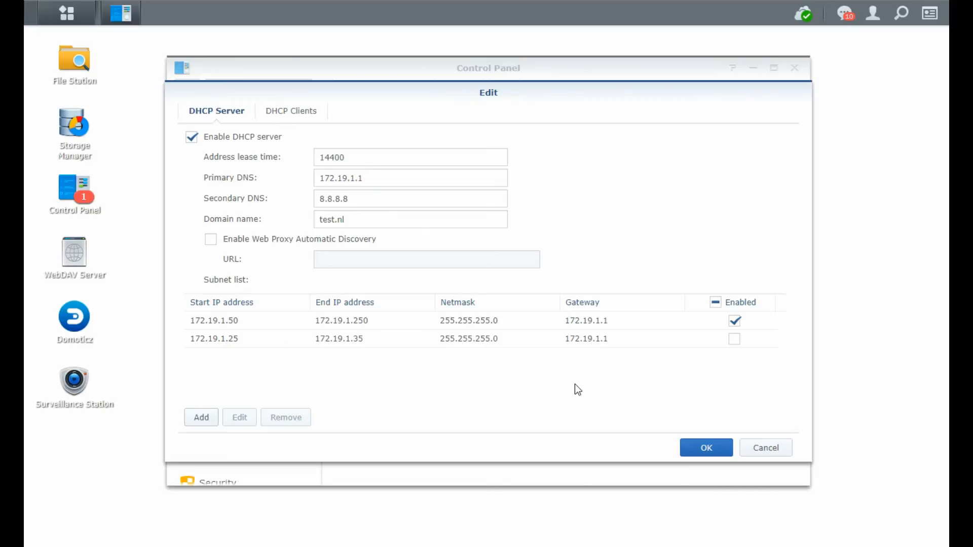
pyautogui.moveTo(570, 373)
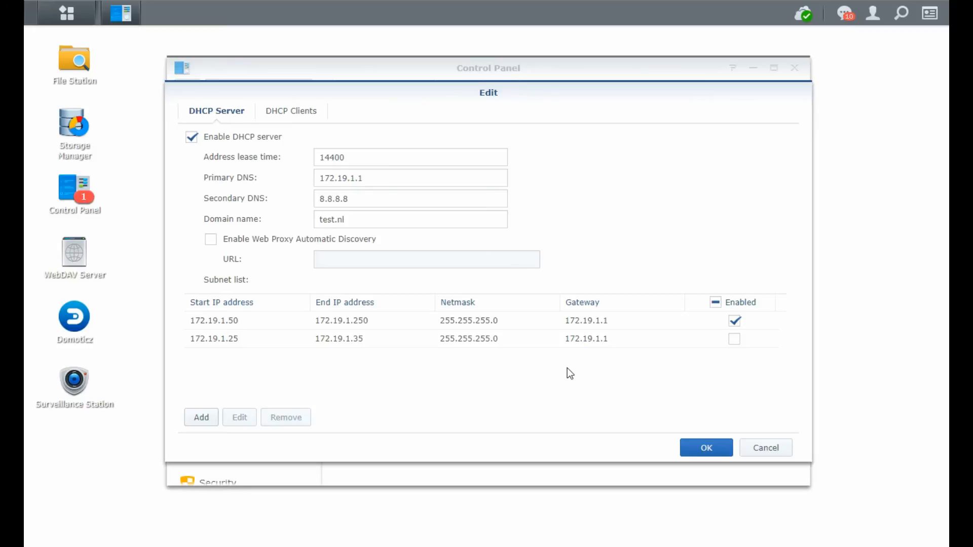
pyautogui.moveTo(577, 366)
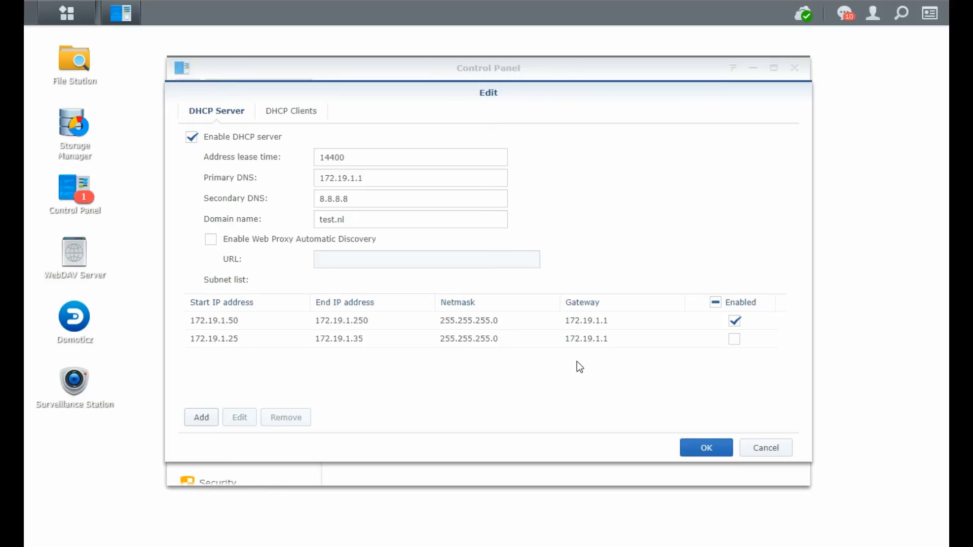
pyautogui.moveTo(723, 413)
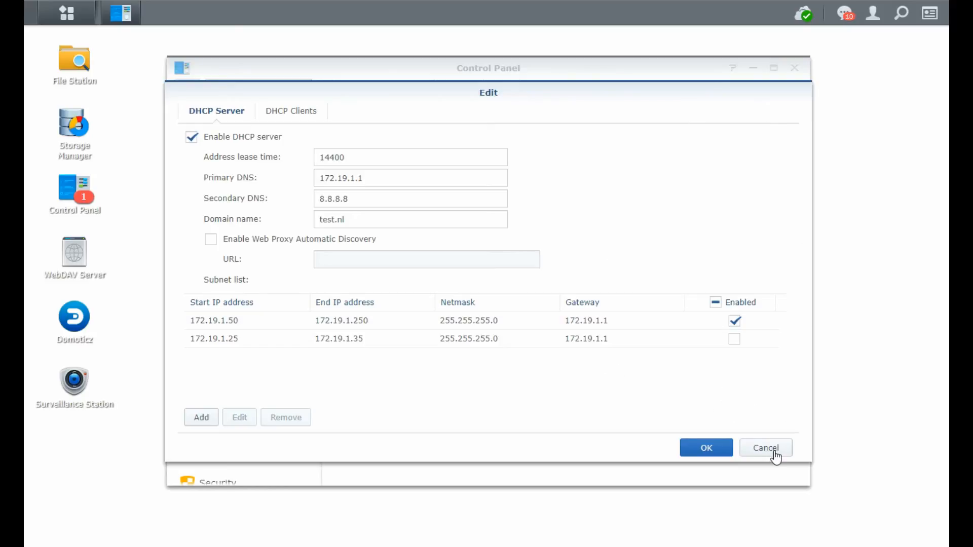
# Discard the LAN DHCP edits without saving, confirming the unsaved-changes prompt
pyautogui.click(765, 447)
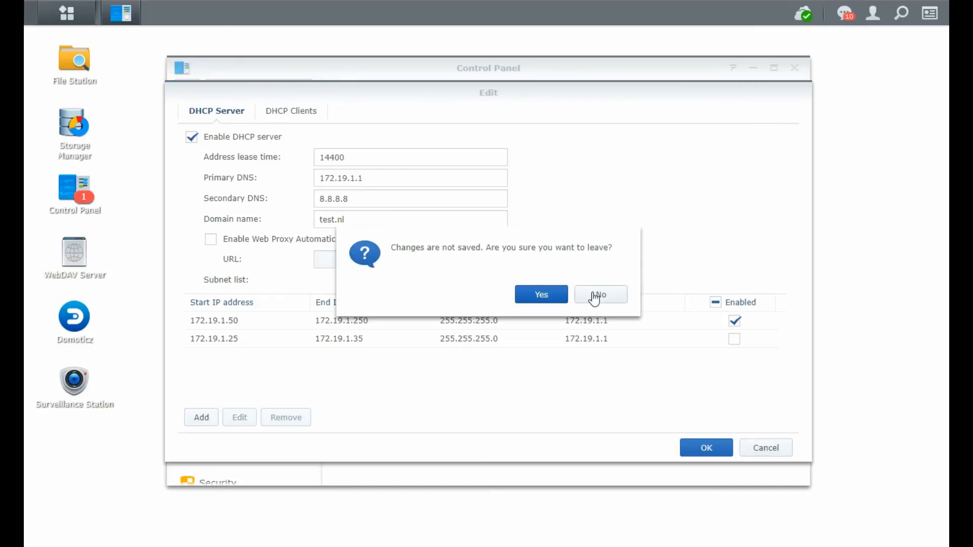
pyautogui.moveTo(549, 276)
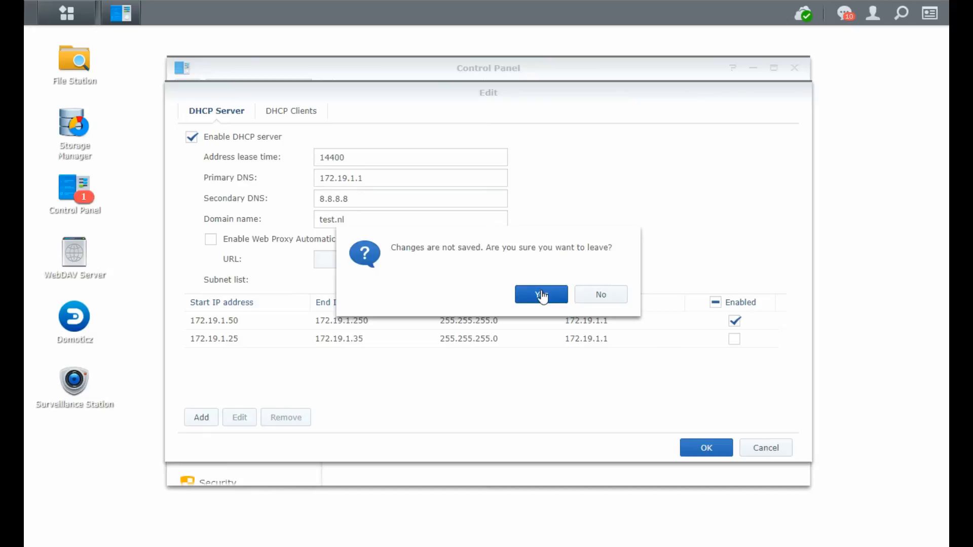
pyautogui.click(540, 294)
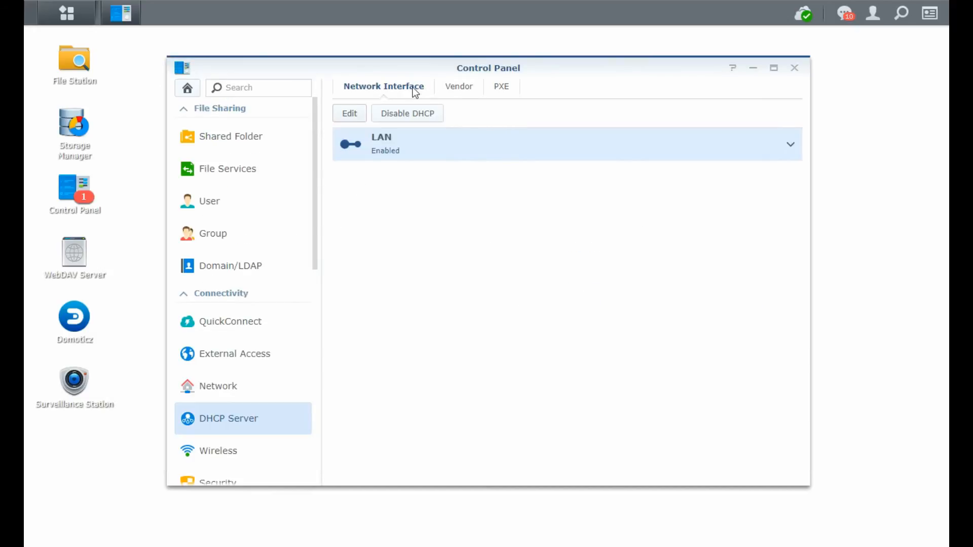
# View the empty Vendor list, previewing and cancelling the Add Vendor dialog
pyautogui.click(450, 86)
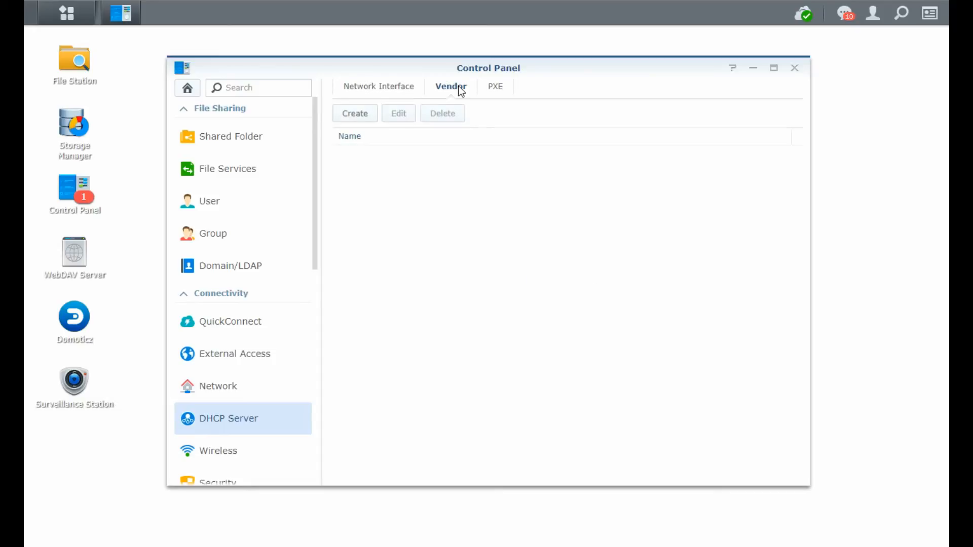
pyautogui.moveTo(355, 113)
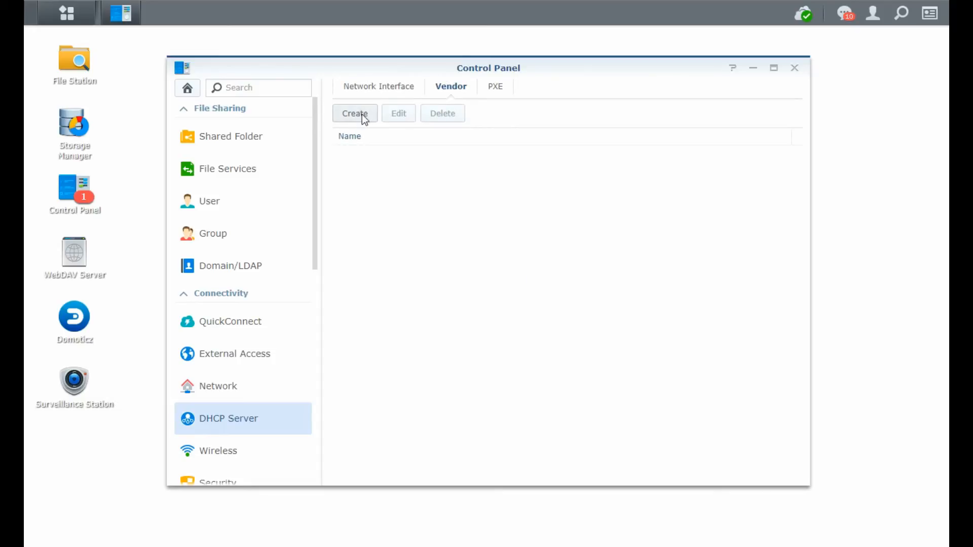
pyautogui.click(355, 112)
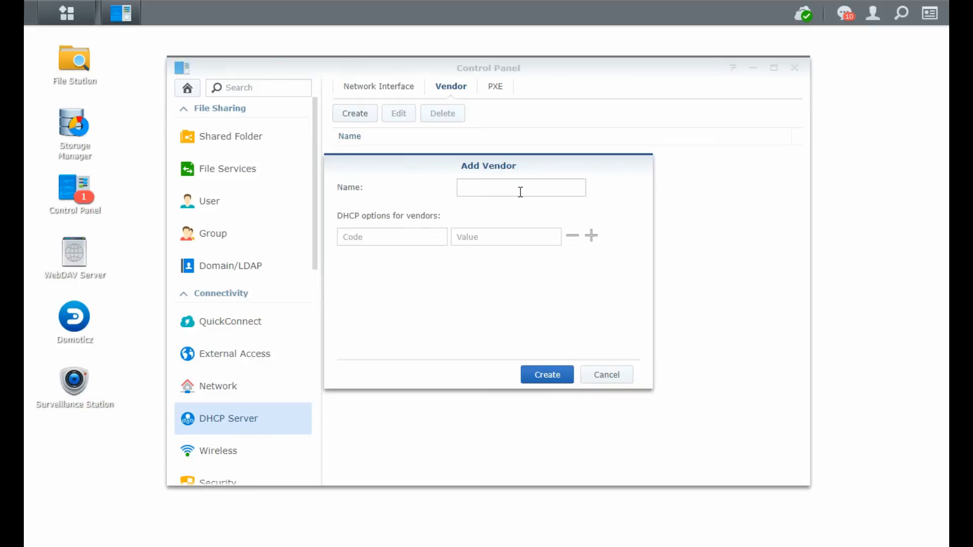
pyautogui.moveTo(349, 201)
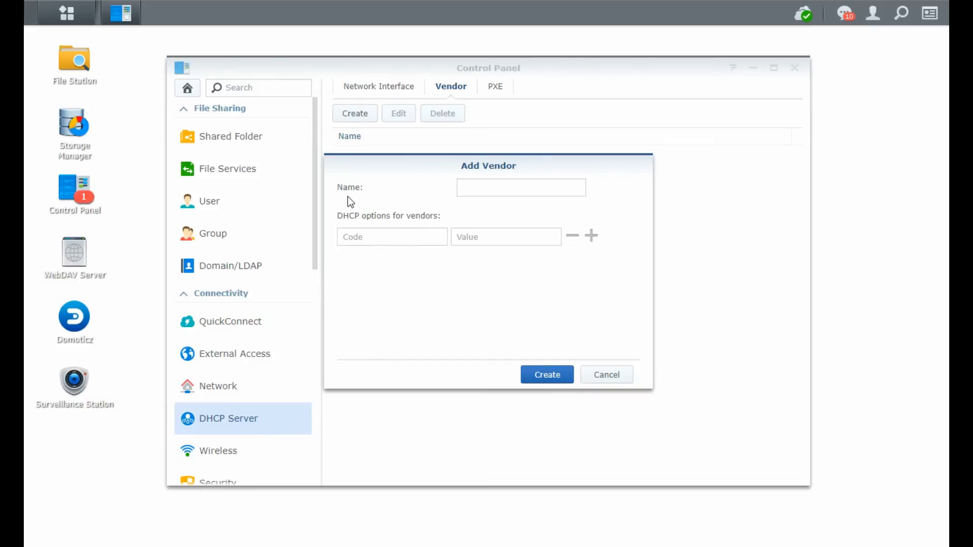
pyautogui.moveTo(410, 213)
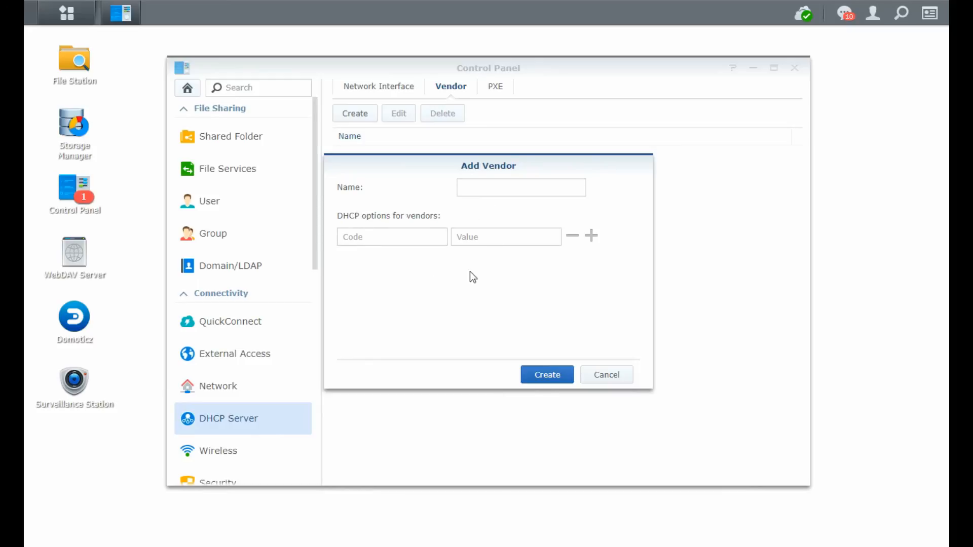
pyautogui.click(607, 375)
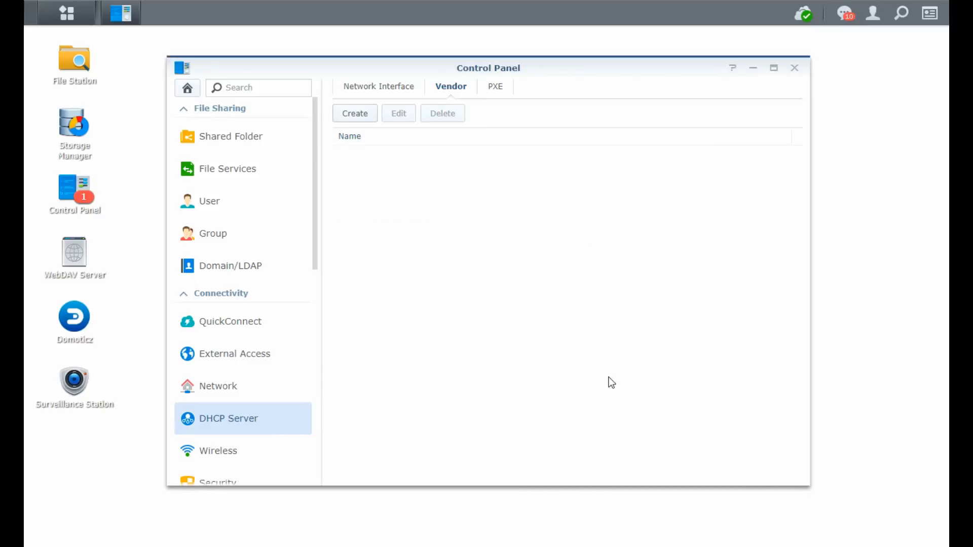
pyautogui.moveTo(495, 86)
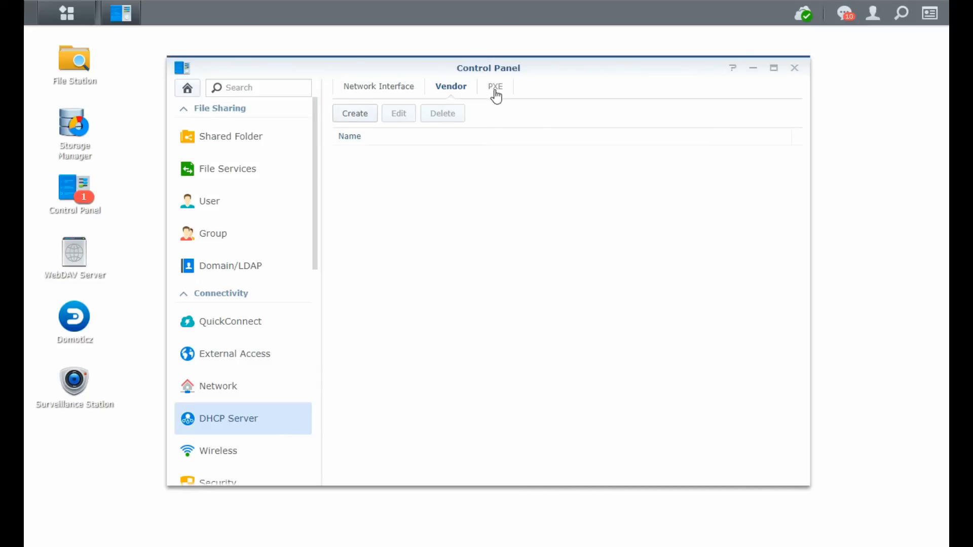
# Tick Enable PXE on the PXE tab, revealing the TFTP-must-be-enabled prompt
pyautogui.click(495, 86)
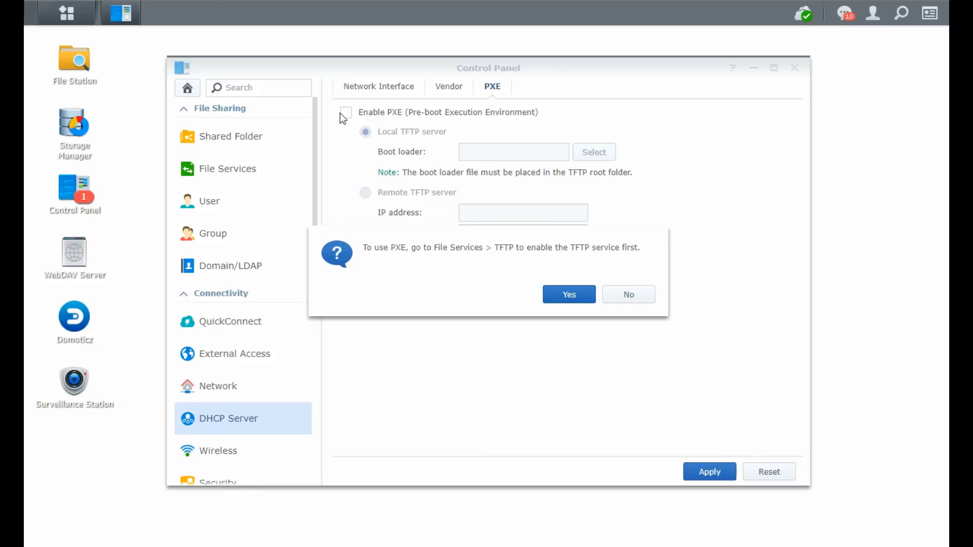
pyautogui.moveTo(346, 118)
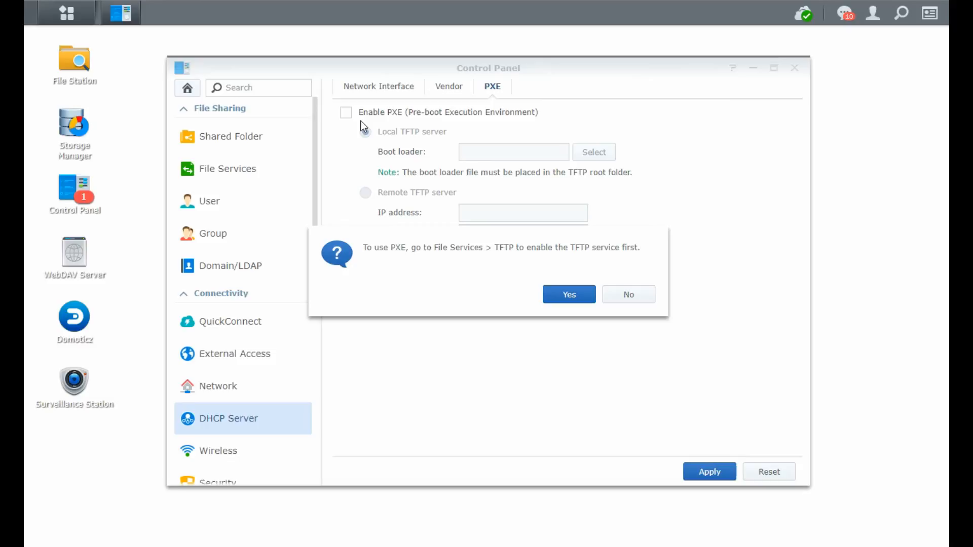
pyautogui.click(366, 132)
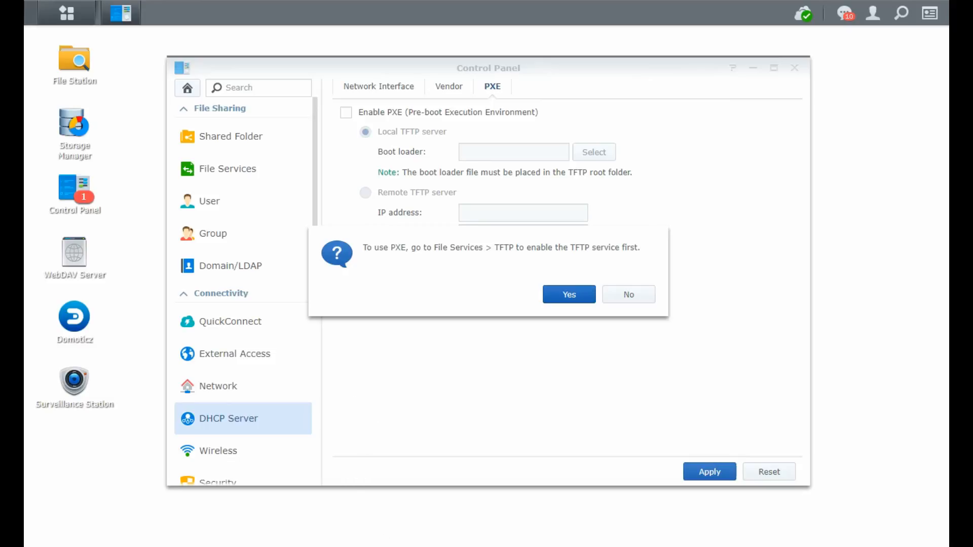